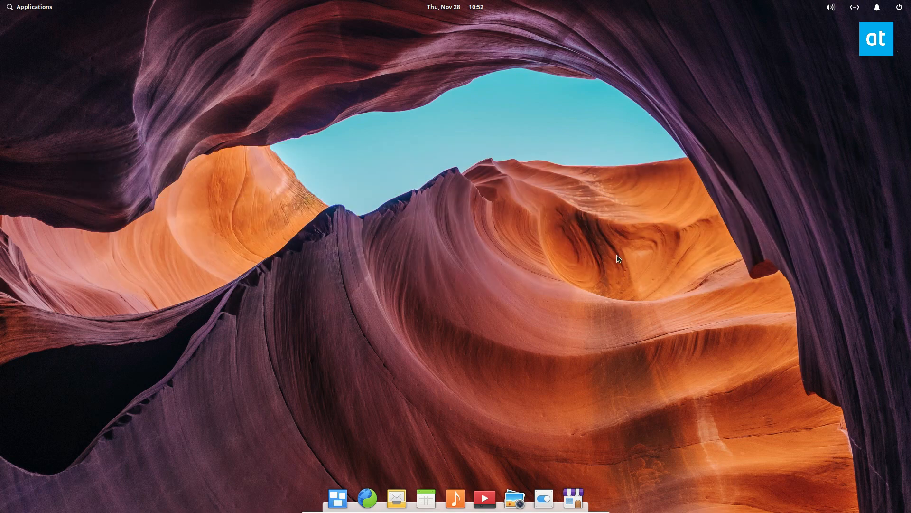
{"action": "mouse_move", "coordinate": [573, 497]}
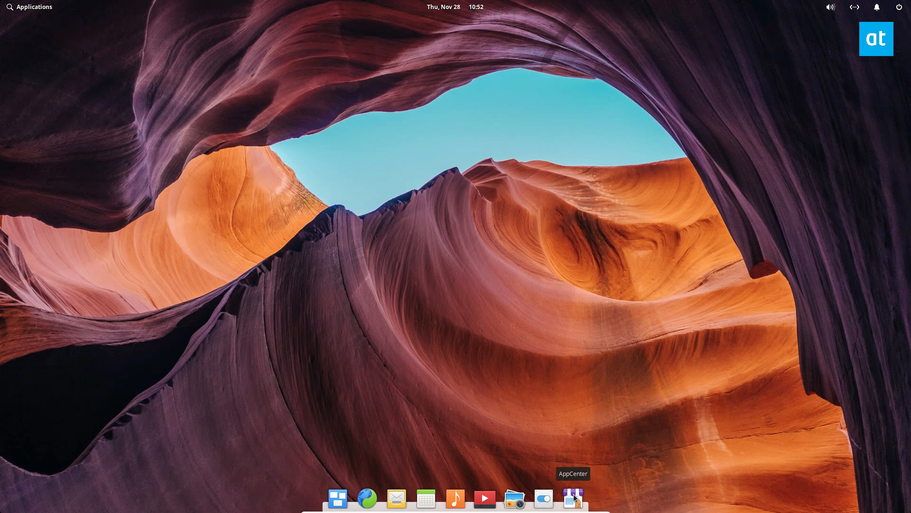
Search AppCenter for 'Vgrive' to reach the installed VGrive 1.2.3 app page
{"action": "left_click", "coordinate": [572, 498]}
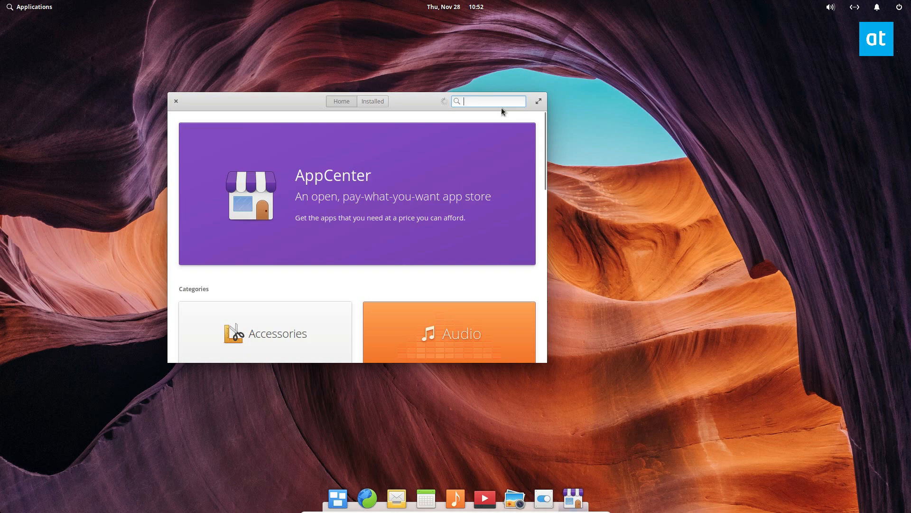
{"action": "type", "text": "Vgrive"}
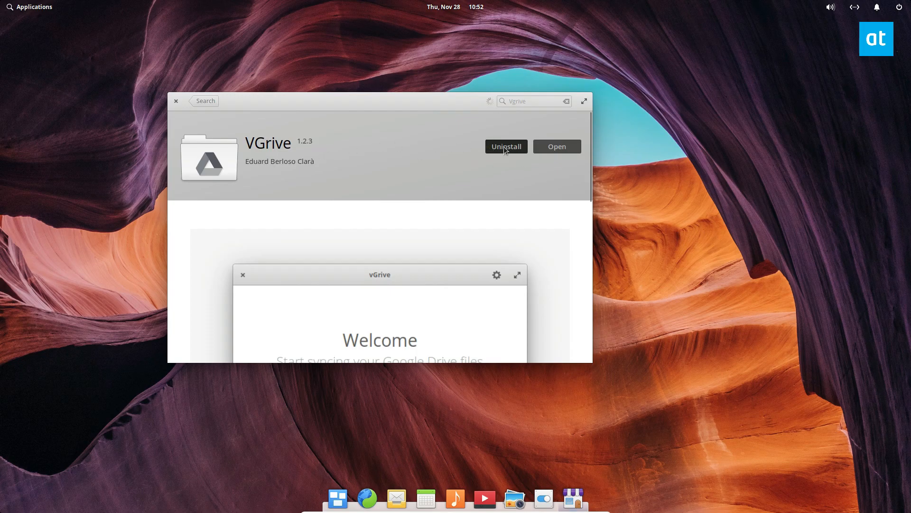
{"action": "mouse_move", "coordinate": [545, 150]}
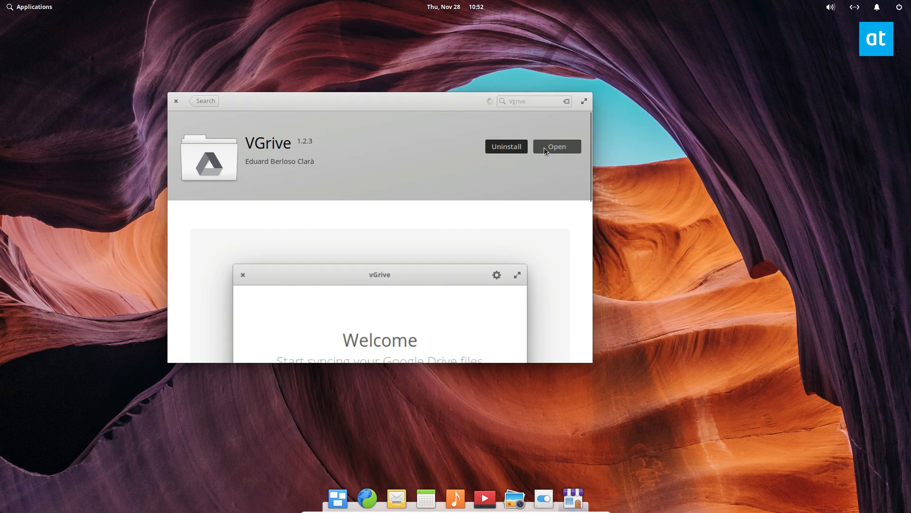
Launch VGrive, stop its sync, and log out to the Welcome screen
{"action": "left_click", "coordinate": [555, 146]}
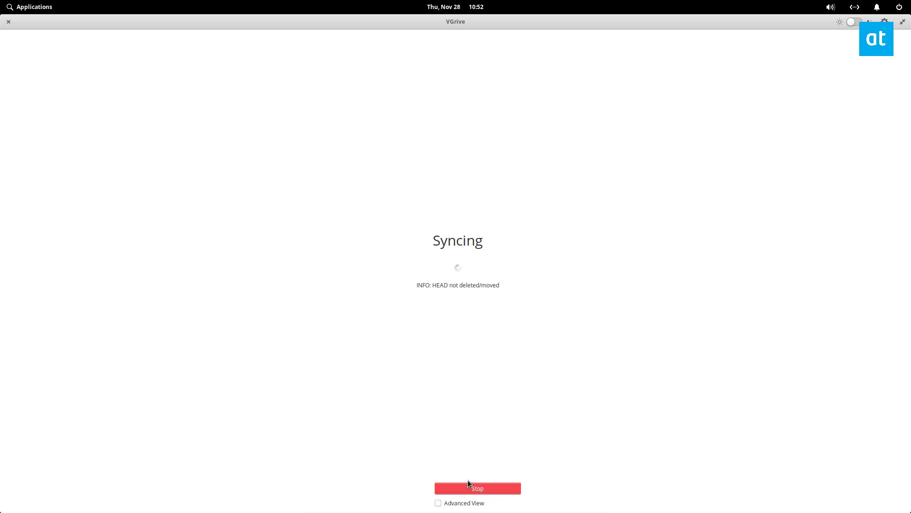
{"action": "left_click", "coordinate": [477, 488]}
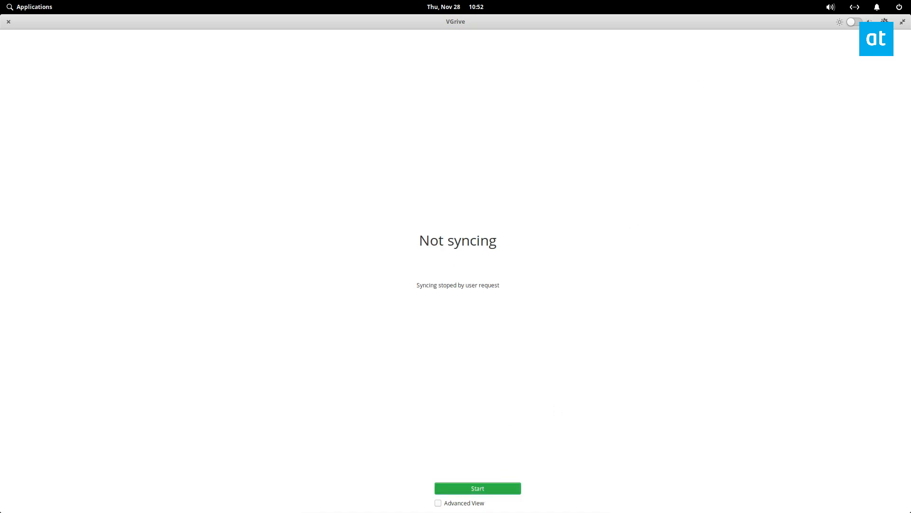
{"action": "left_click", "coordinate": [477, 488]}
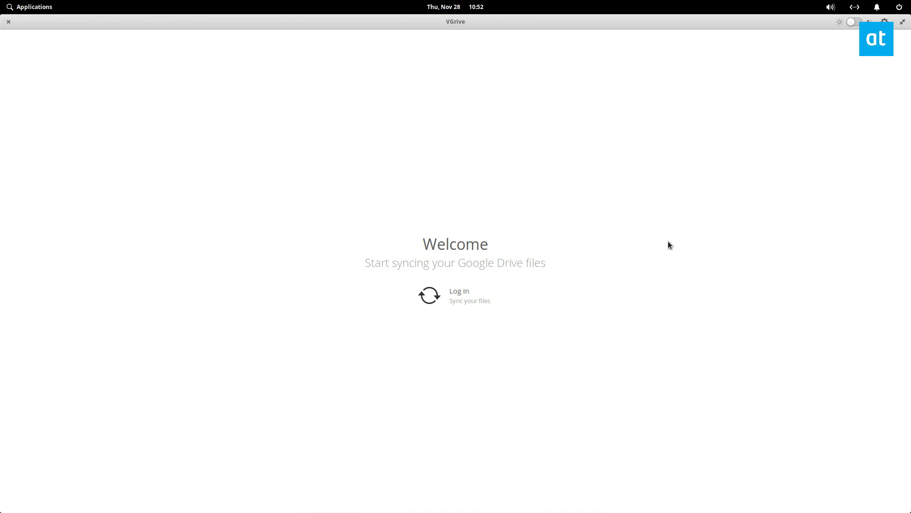
{"action": "mouse_move", "coordinate": [388, 265]}
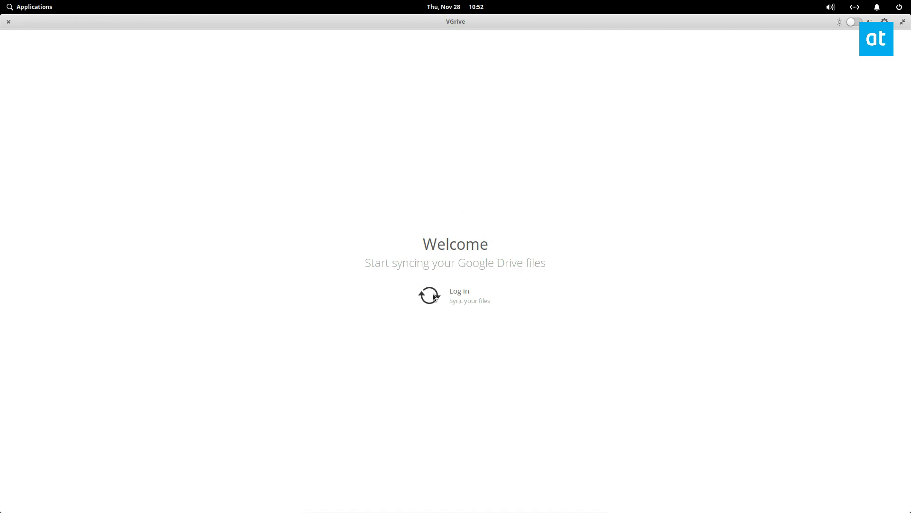
Start Google Drive log-in and give VGrive permission, opening the browser sign-in page
{"action": "left_click", "coordinate": [458, 295]}
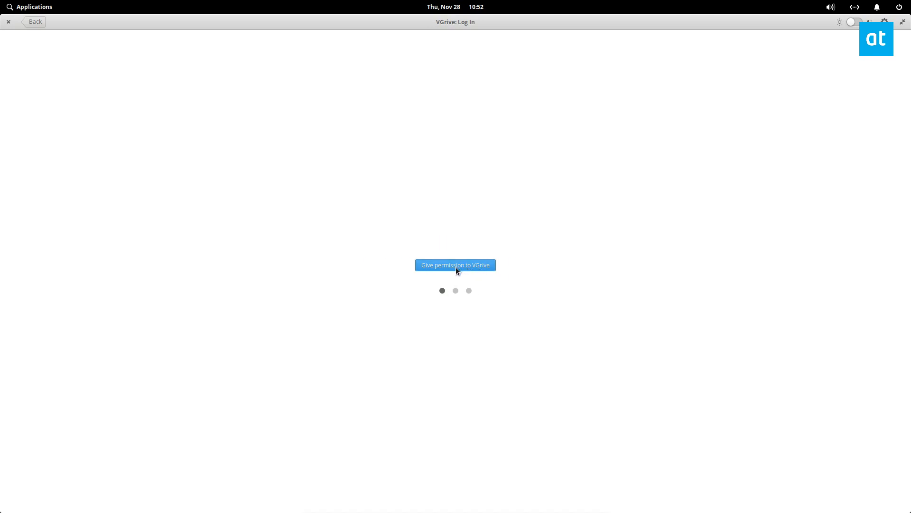
{"action": "left_click", "coordinate": [456, 265]}
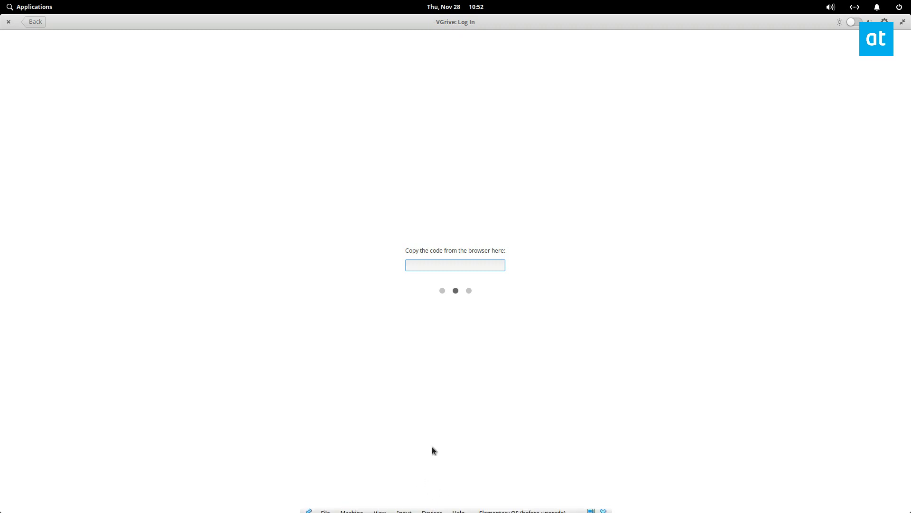
{"action": "left_click", "coordinate": [455, 265]}
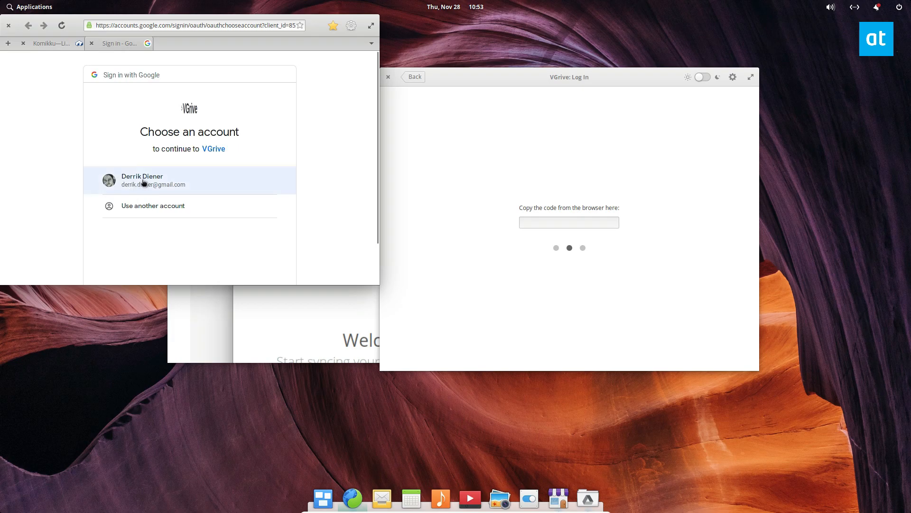
Choose the Google account, allow VGrive Drive access, and select the sign-in code
{"action": "left_click", "coordinate": [153, 180]}
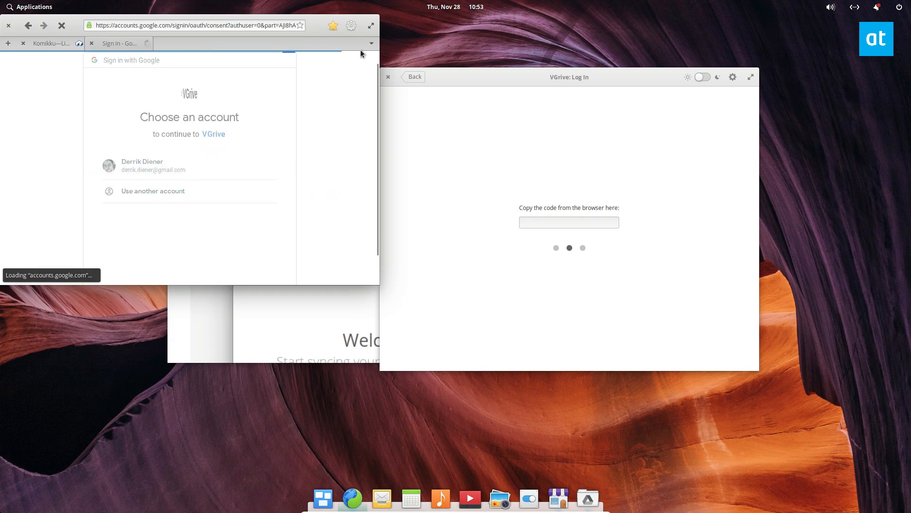
{"action": "left_click", "coordinate": [153, 166]}
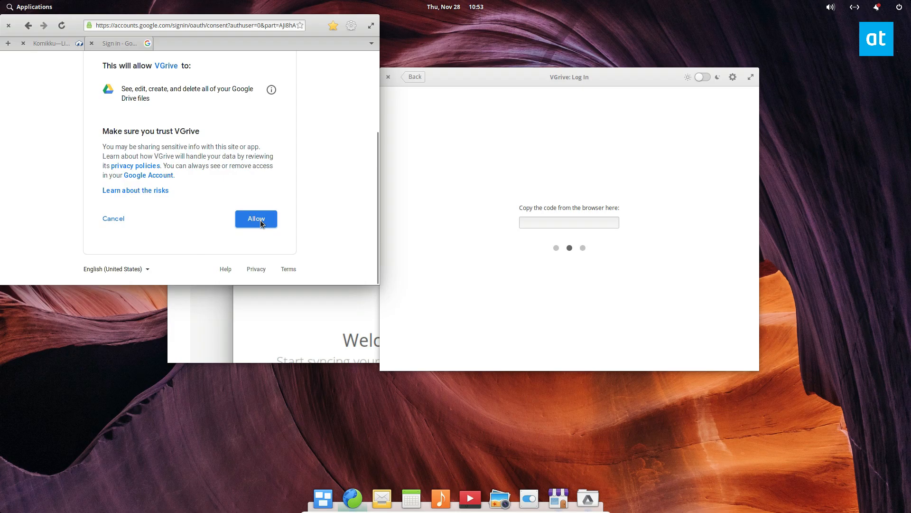
{"action": "left_click", "coordinate": [256, 220]}
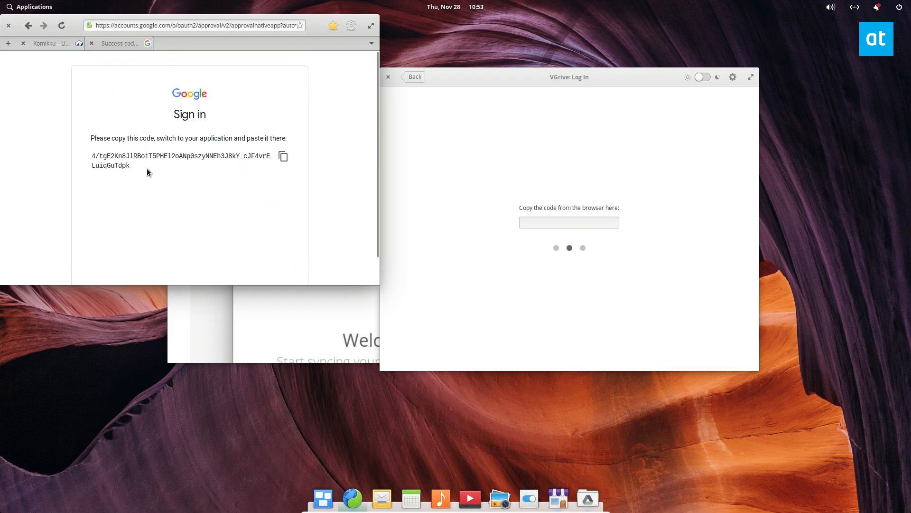
{"action": "triple_click", "coordinate": [180, 156]}
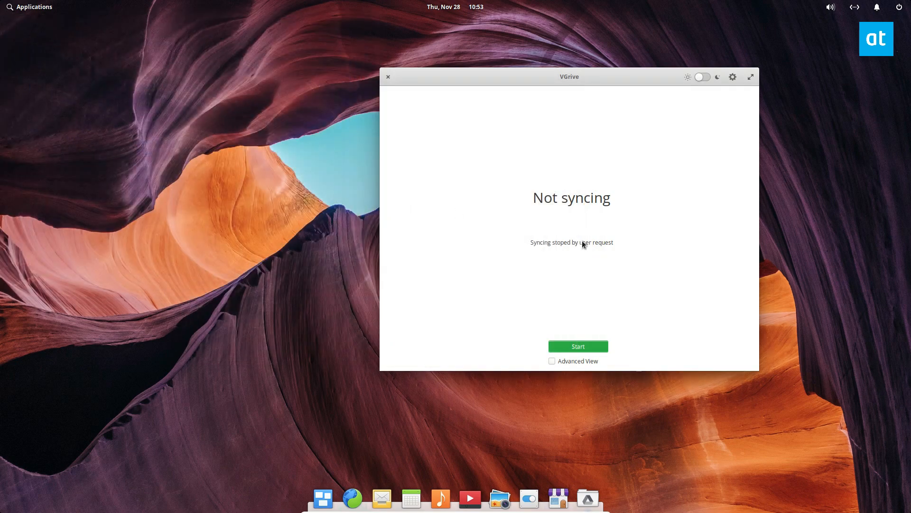
{"action": "mouse_move", "coordinate": [578, 346]}
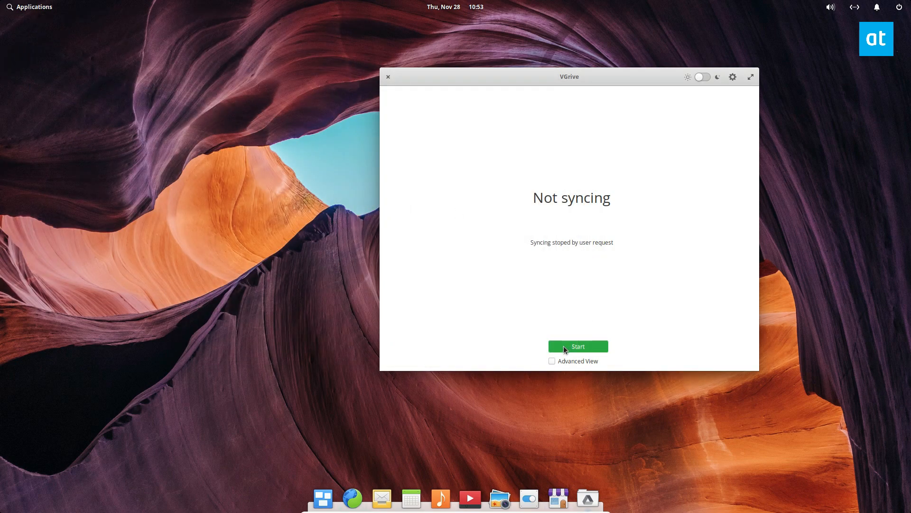
Resume VGrive syncing and bring up Files from the Applications menu
{"action": "left_click", "coordinate": [578, 346]}
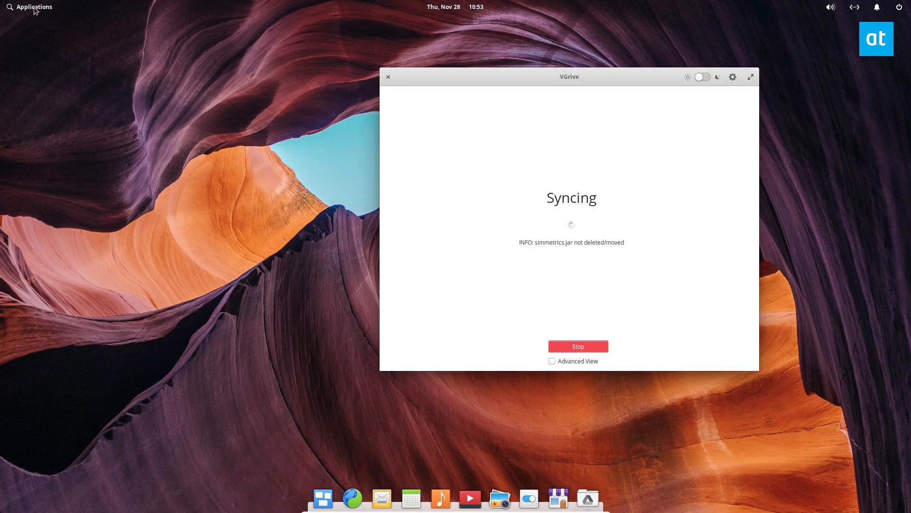
{"action": "left_click", "coordinate": [34, 6]}
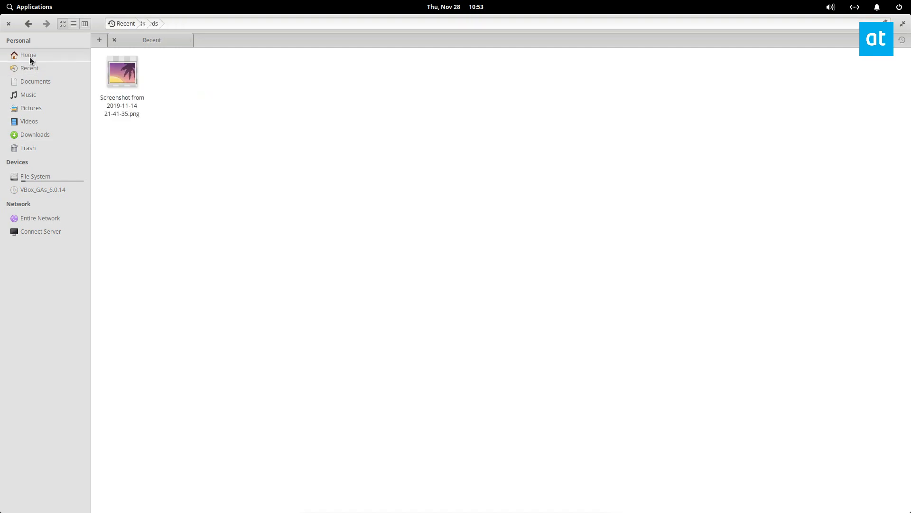
Browse Home to the vGrive folder's synced documents and close the Code editor window
{"action": "left_click", "coordinate": [28, 54]}
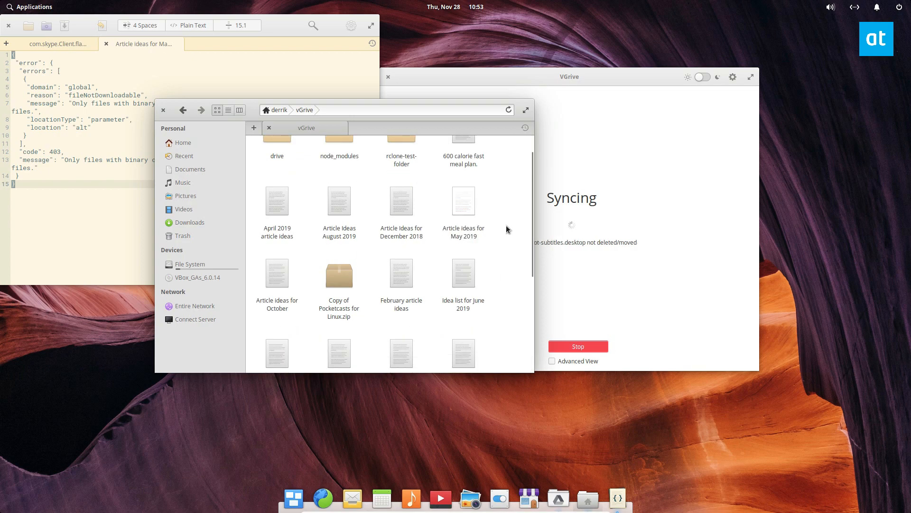
{"action": "scroll", "scroll_direction": "down", "scroll_amount": 3}
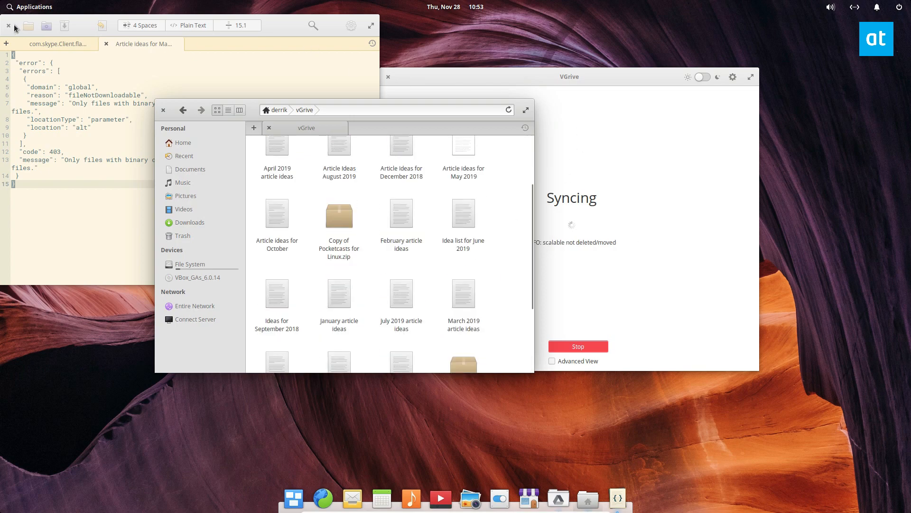
{"action": "left_click", "coordinate": [8, 26]}
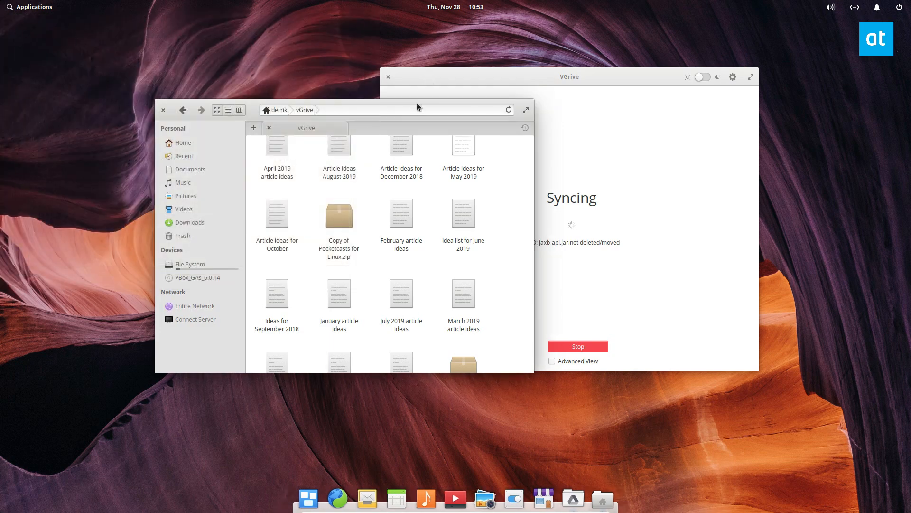